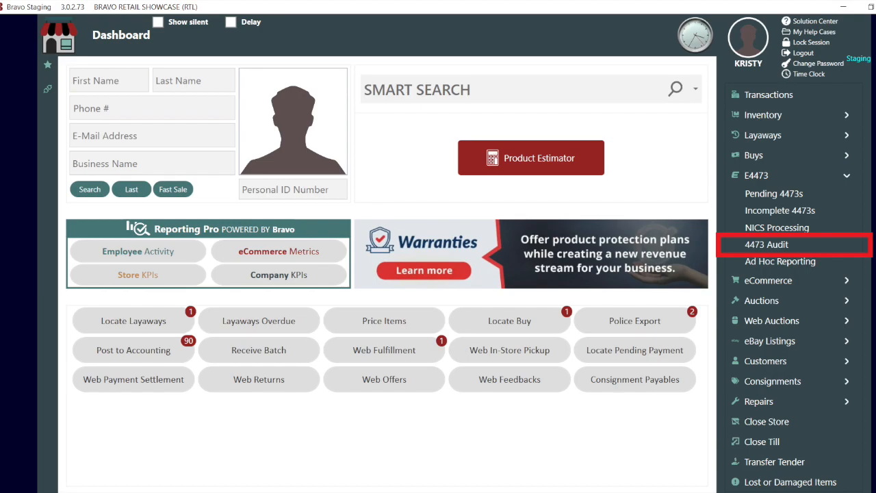
mouse_move(780, 260)
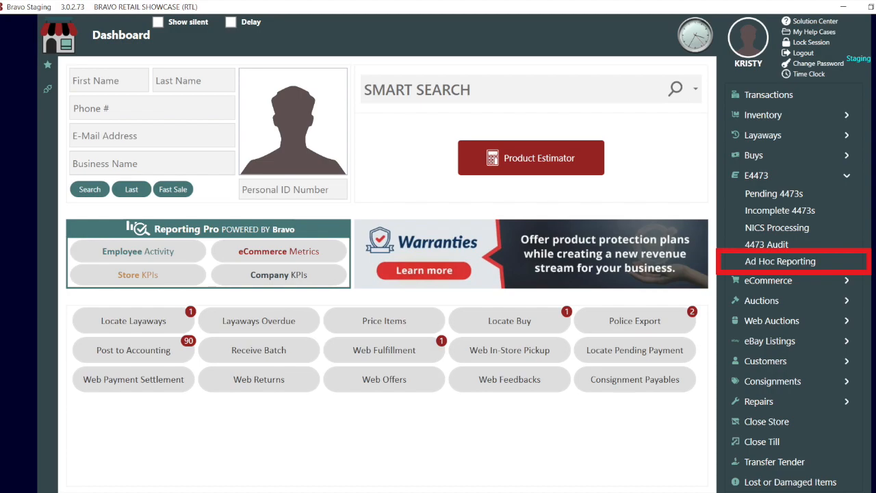
Open Ad Hoc Reporting under E4473 to reach the report generator.
left_click(780, 261)
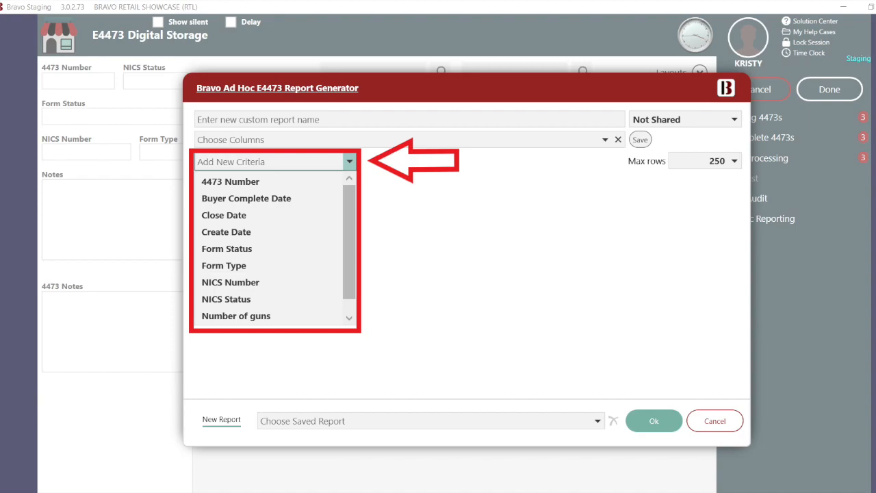
Add a Close Date criterion of 1/26/2022 and run the report.
left_click(223, 215)
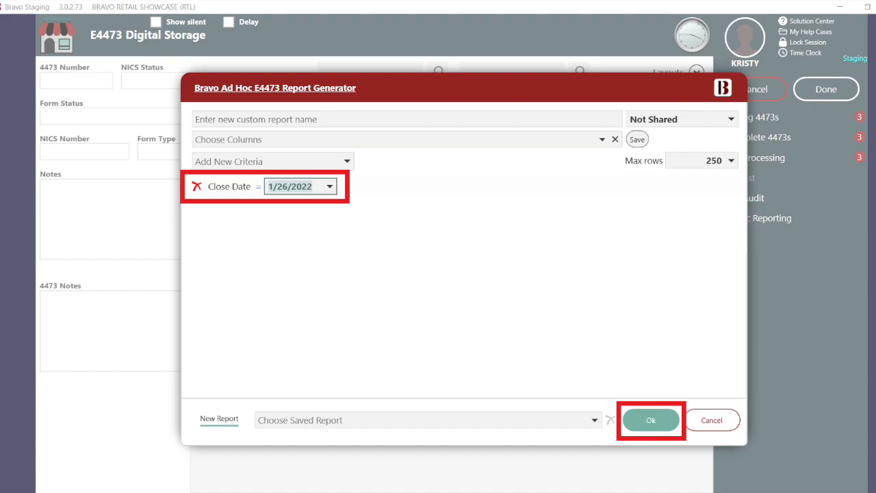
left_click(650, 419)
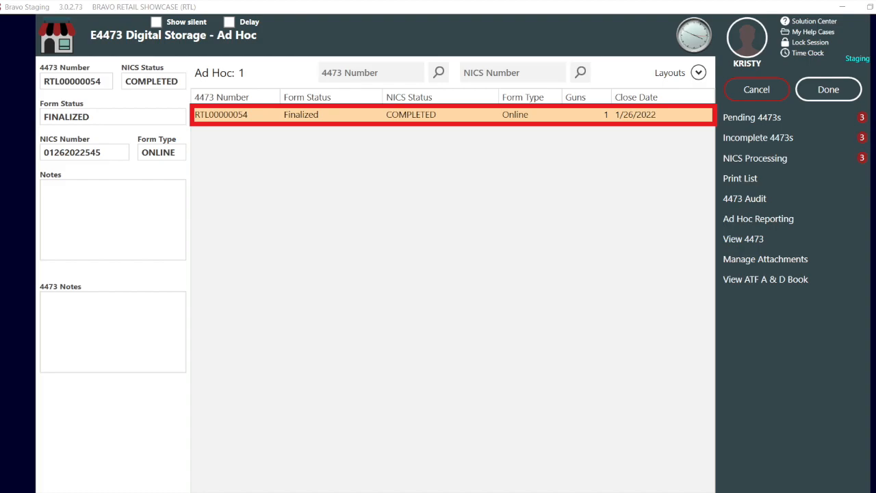
Open Manage Attachments for form RTL00000054 to preview its transaction record.
left_click(765, 259)
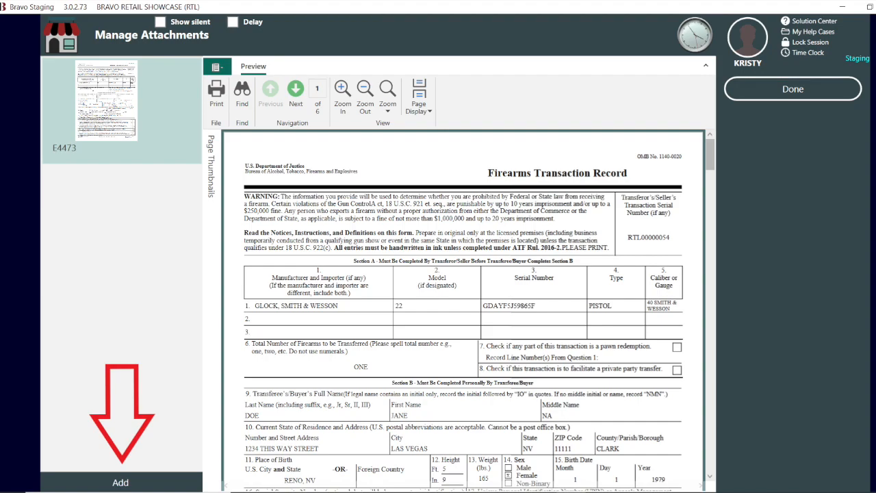
Attach ATF 3310_4.pdf from Downloads to form RTL00000054 and finish.
left_click(120, 481)
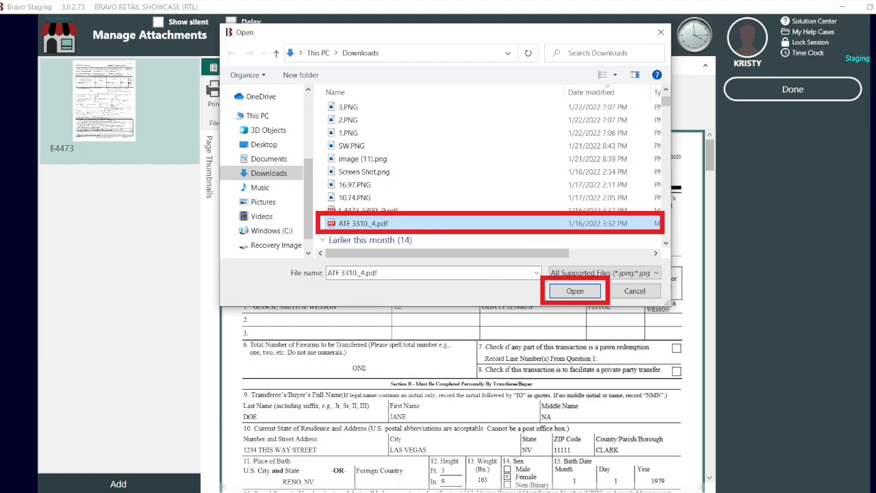
left_click(575, 290)
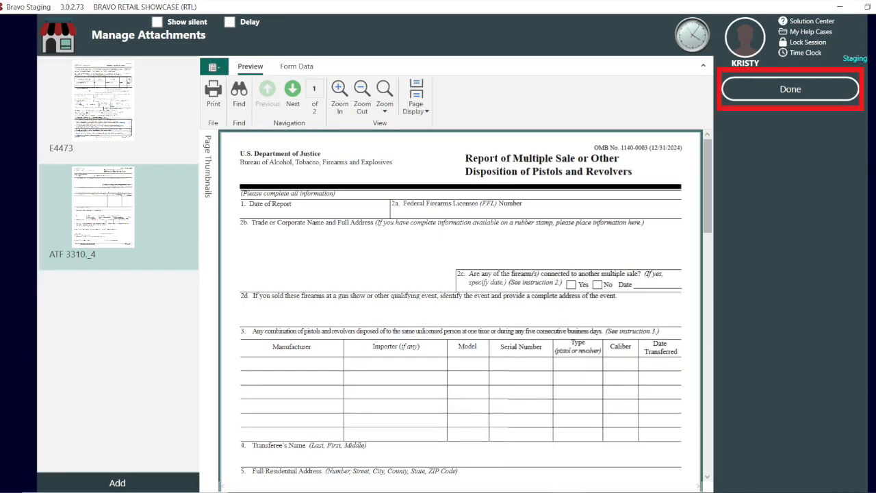
left_click(790, 89)
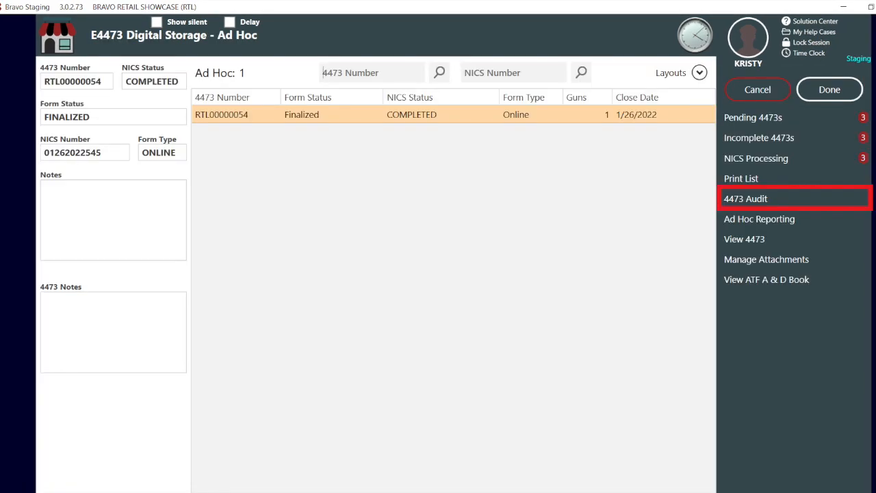
Open the 4473 Audit session list showing TEST AUDIT 1.
left_click(746, 199)
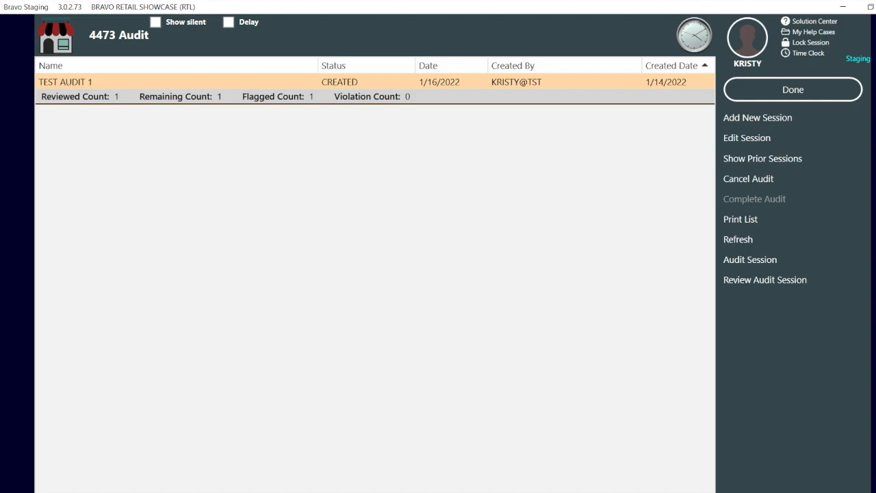
mouse_move(758, 117)
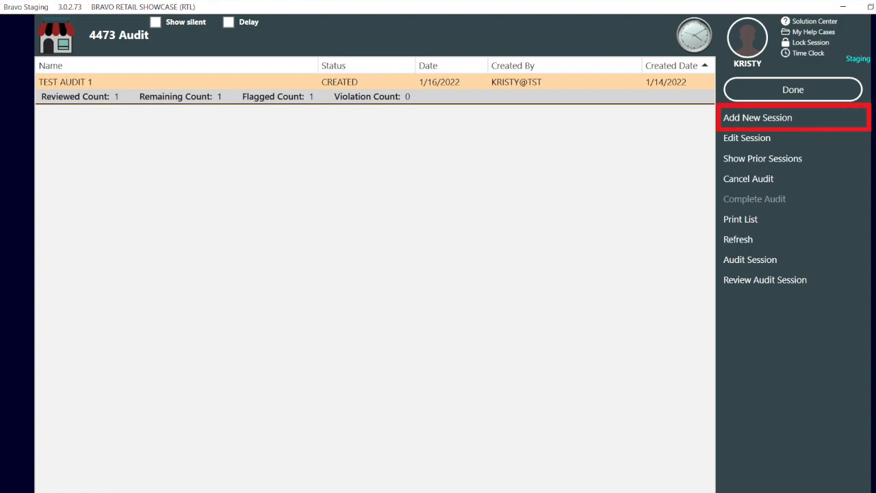
mouse_move(746, 137)
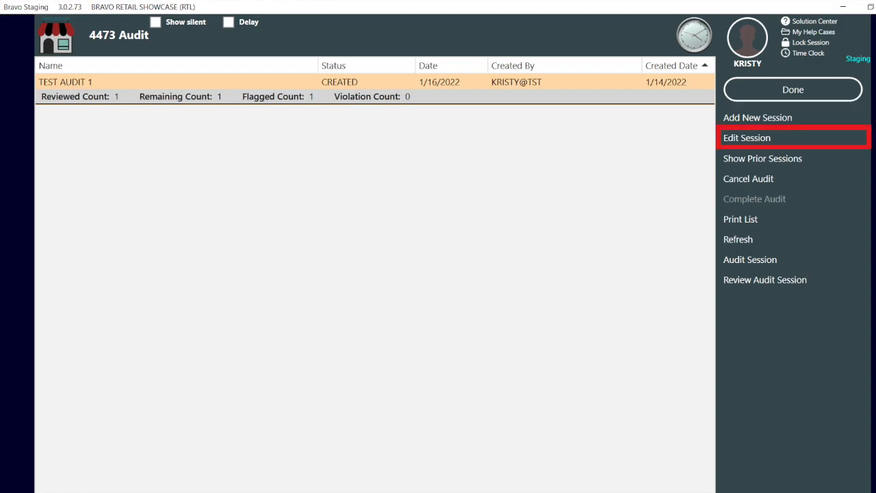
mouse_move(762, 158)
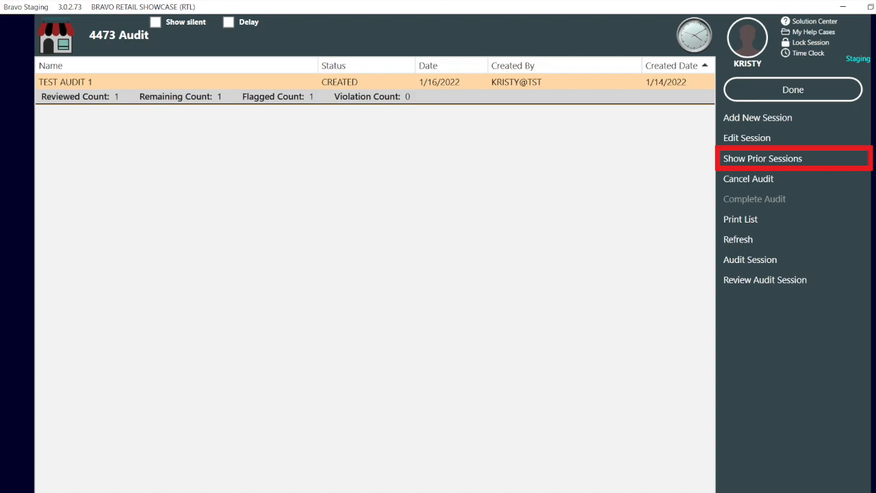
mouse_move(748, 178)
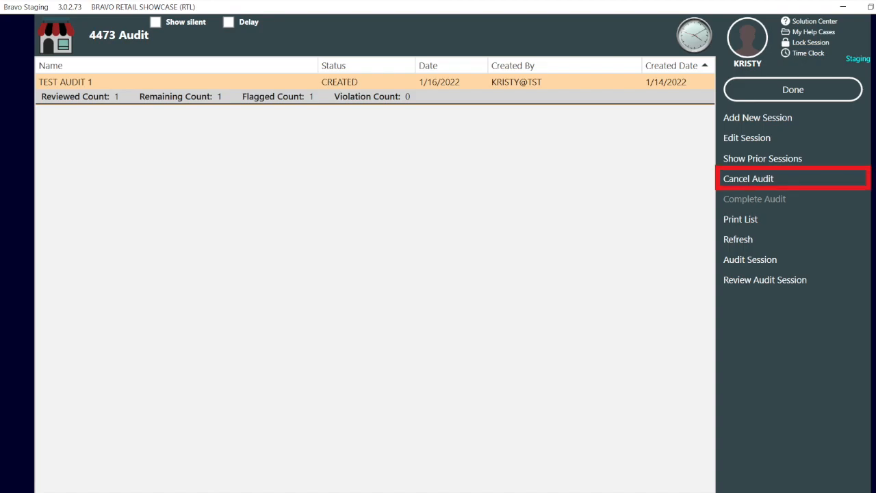
mouse_move(754, 198)
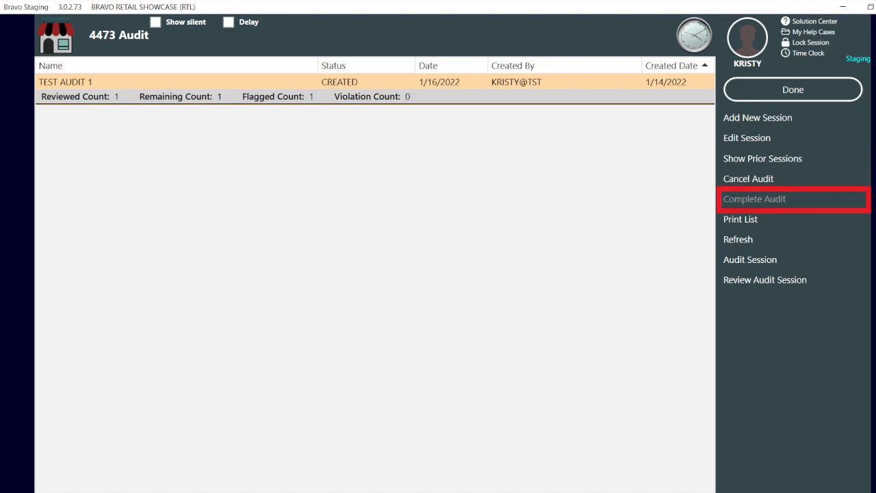
mouse_move(741, 219)
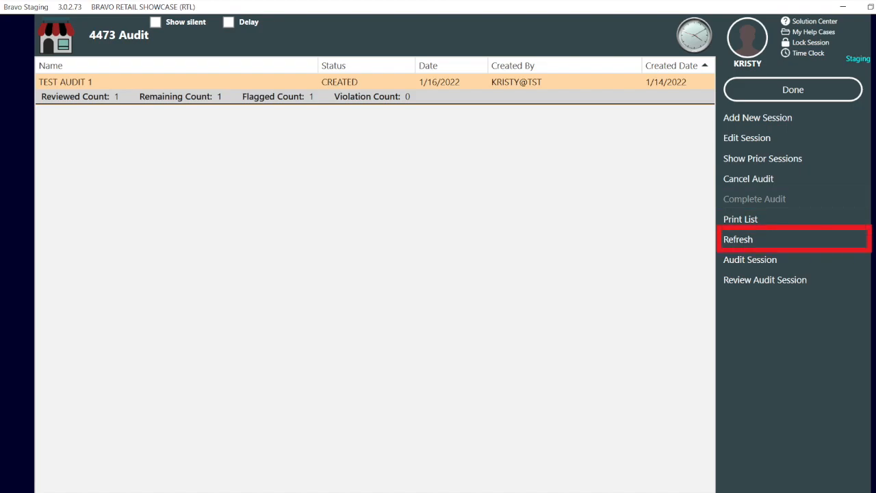
mouse_move(750, 259)
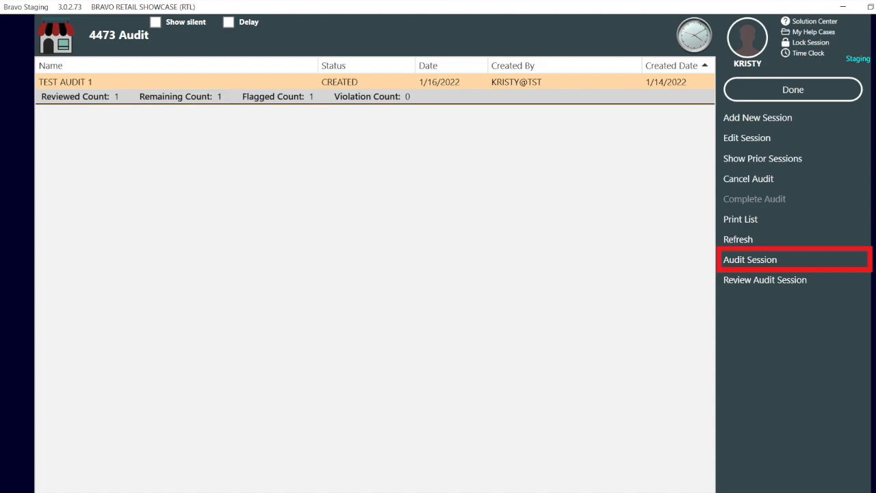
mouse_move(765, 280)
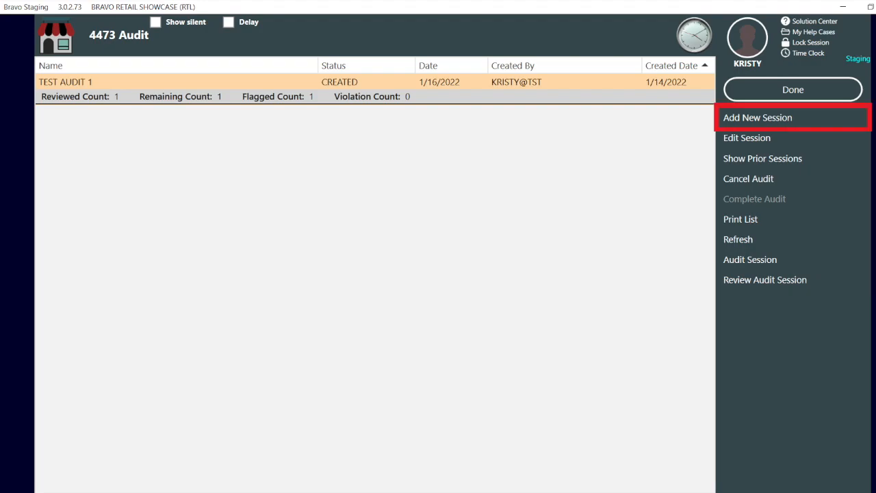
Start a fresh audit session named 1.26.2022.KB.
left_click(758, 117)
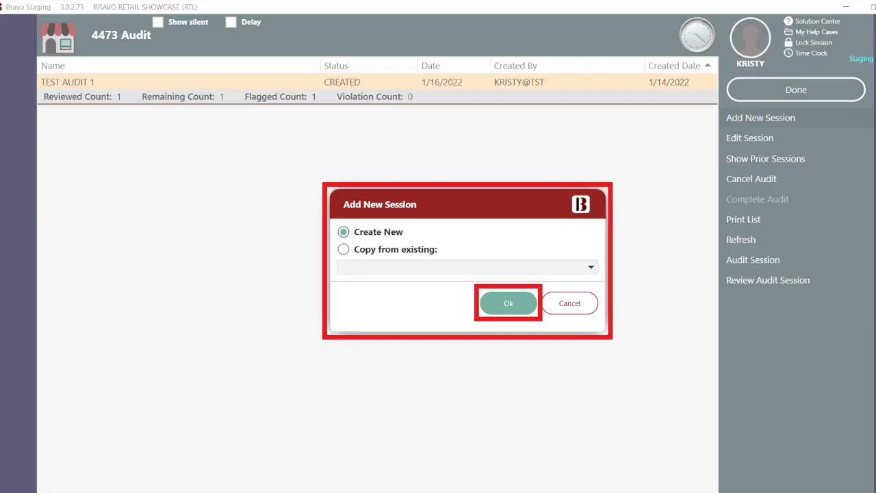
left_click(508, 302)
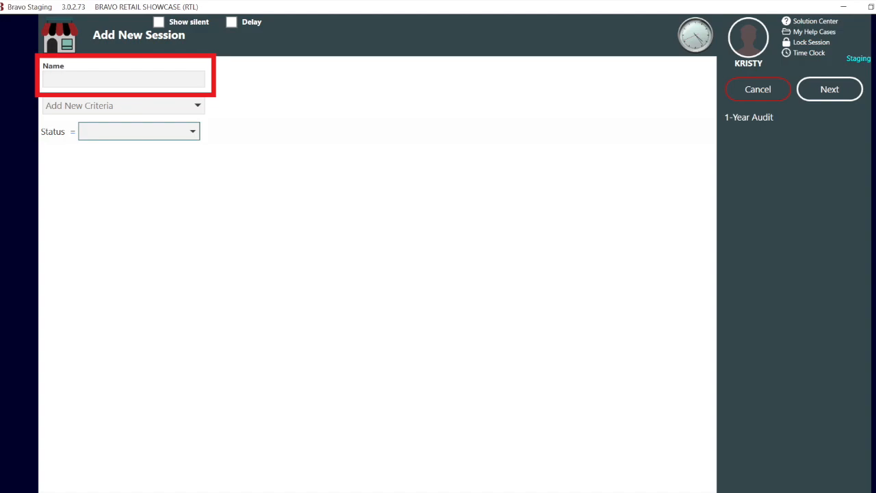
type("1.26.2022.KB")
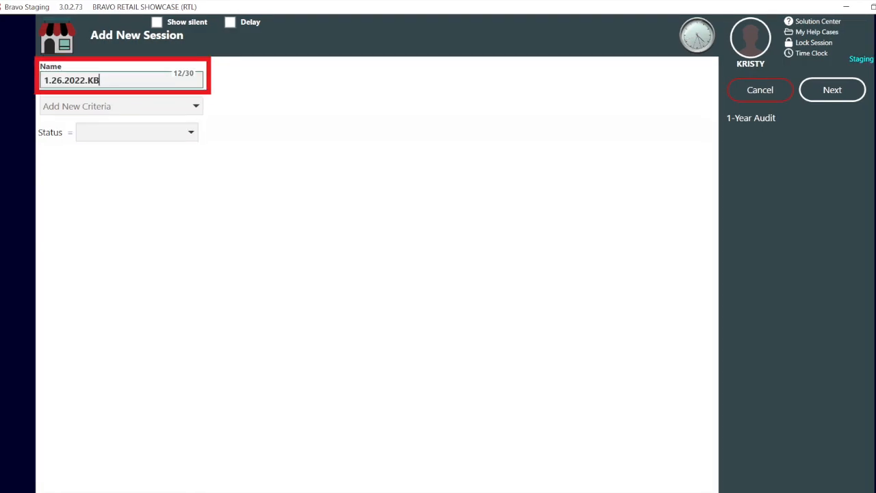
Filter the session to finalized forms closed 1/1–1/15/2022, create it, and open it for auditing.
left_click(191, 132)
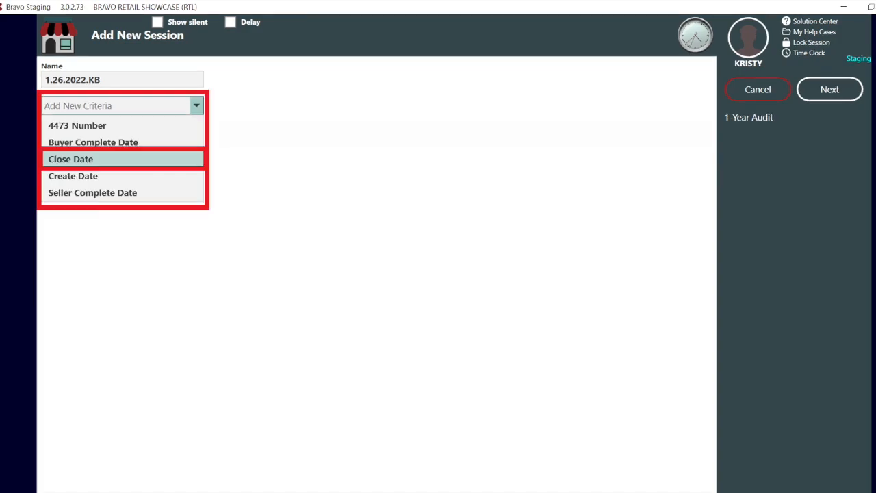
left_click(71, 159)
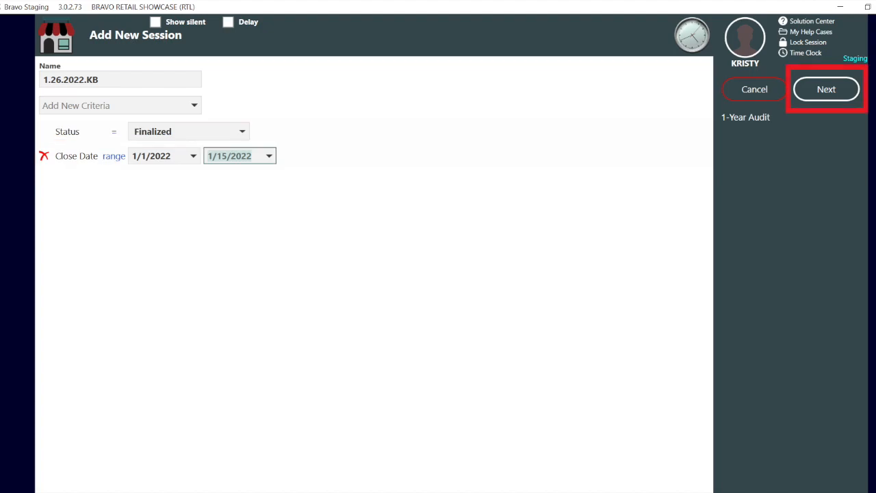
left_click(826, 88)
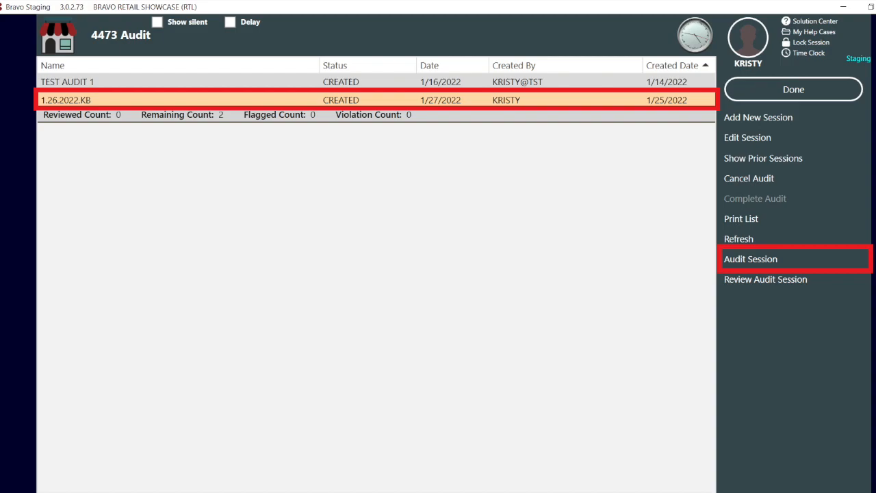
left_click(750, 259)
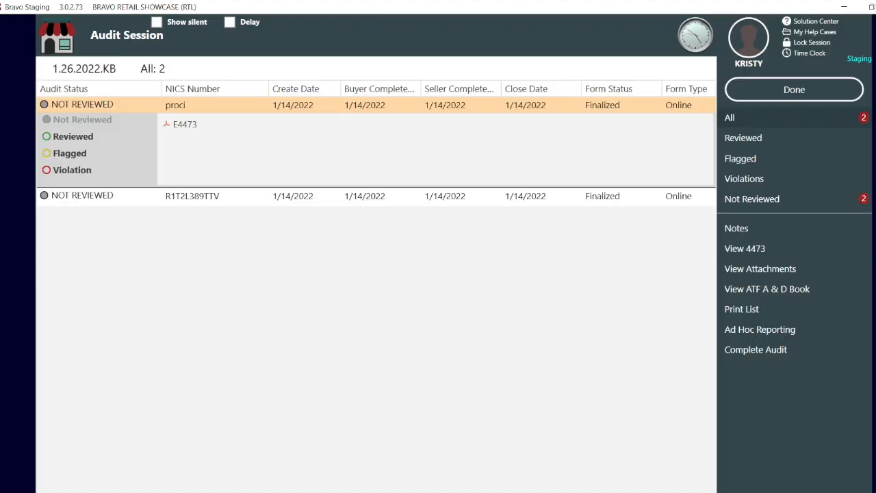
mouse_move(760, 269)
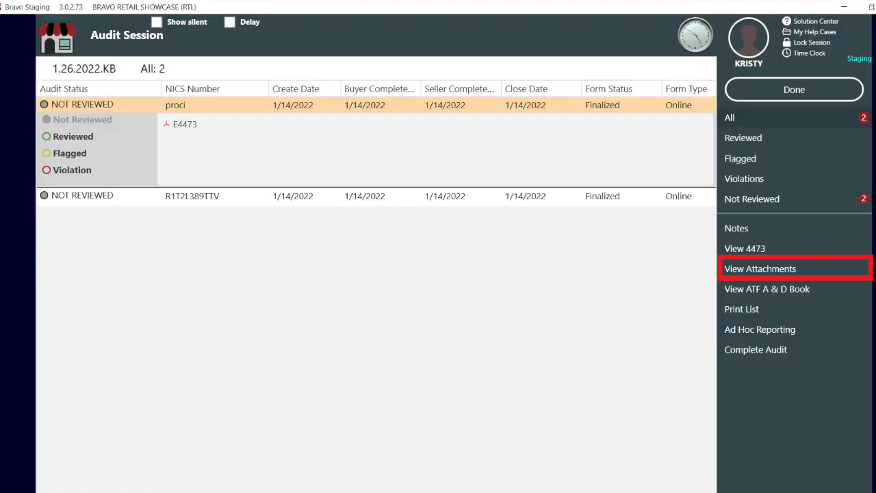
left_click(760, 268)
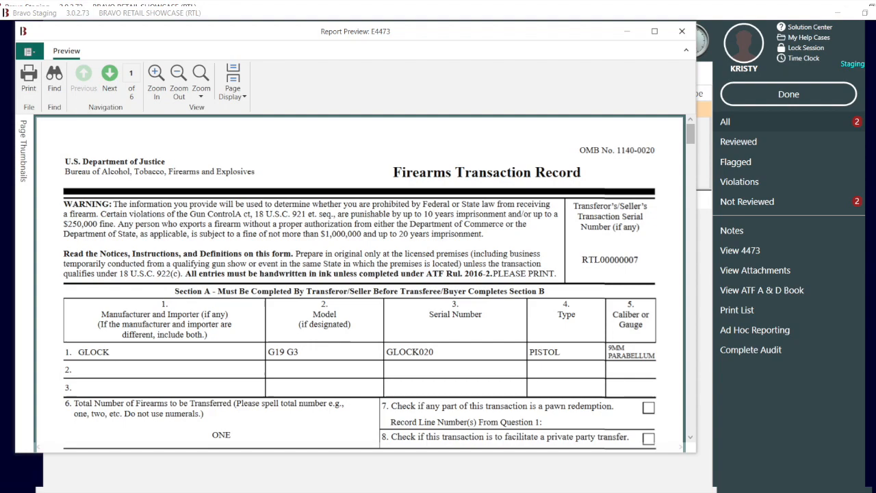
mouse_move(761, 290)
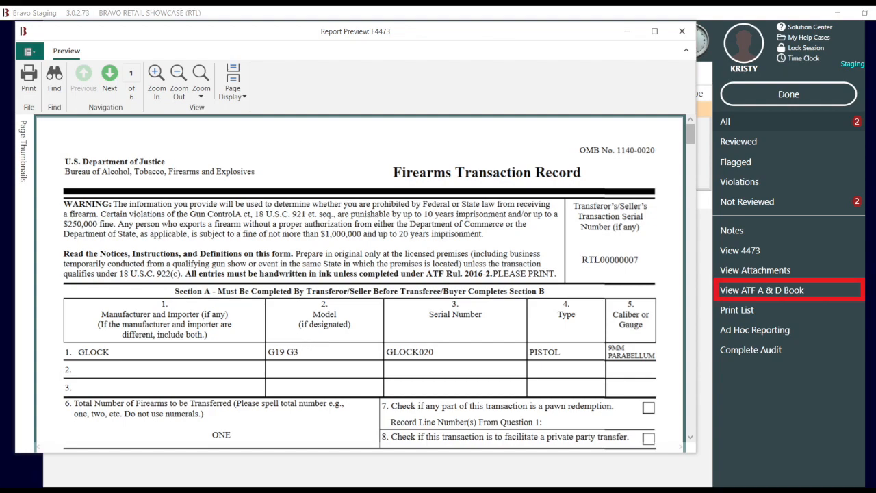
left_click(762, 289)
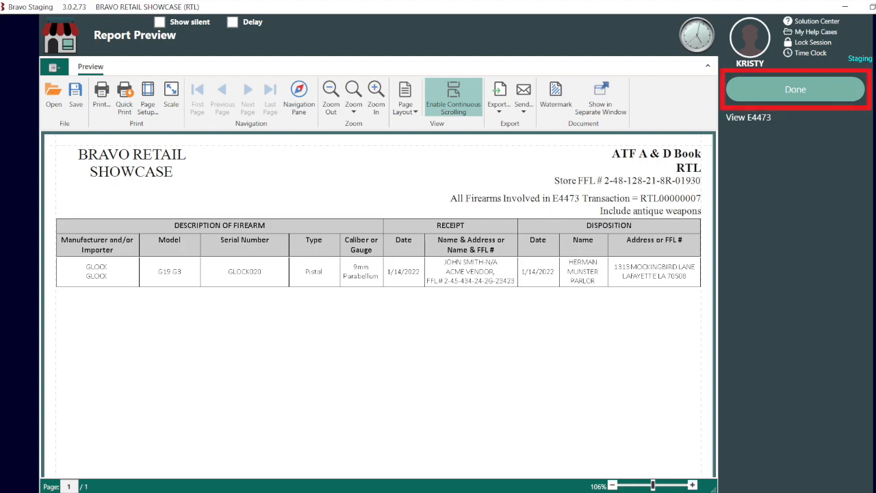
left_click(796, 89)
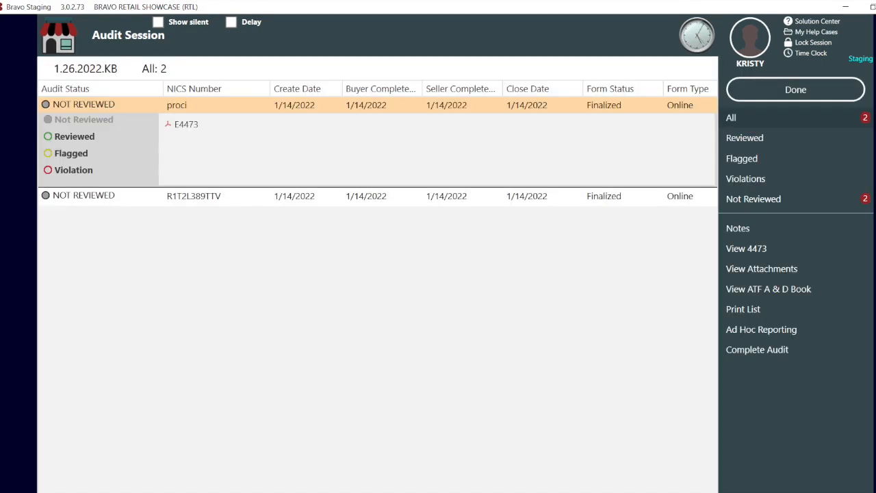
Mark form proci as a violation with note 'Notes!', then complete the audit.
left_click(74, 135)
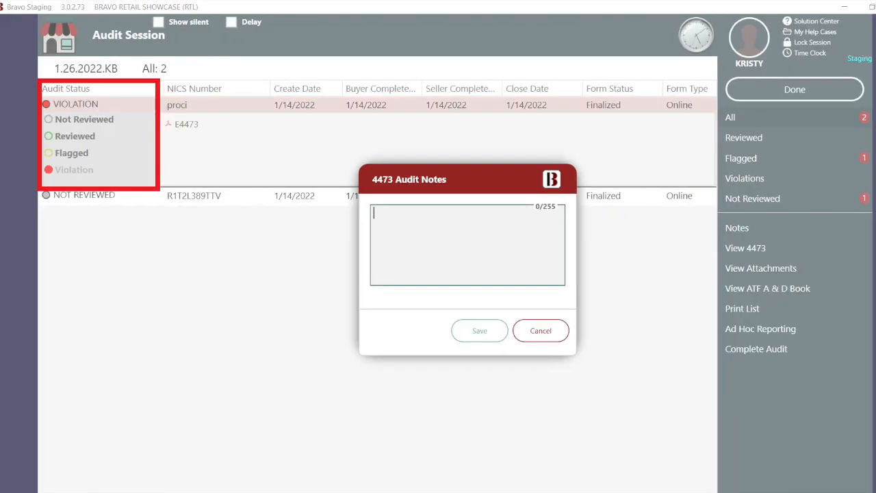
type("Notes!")
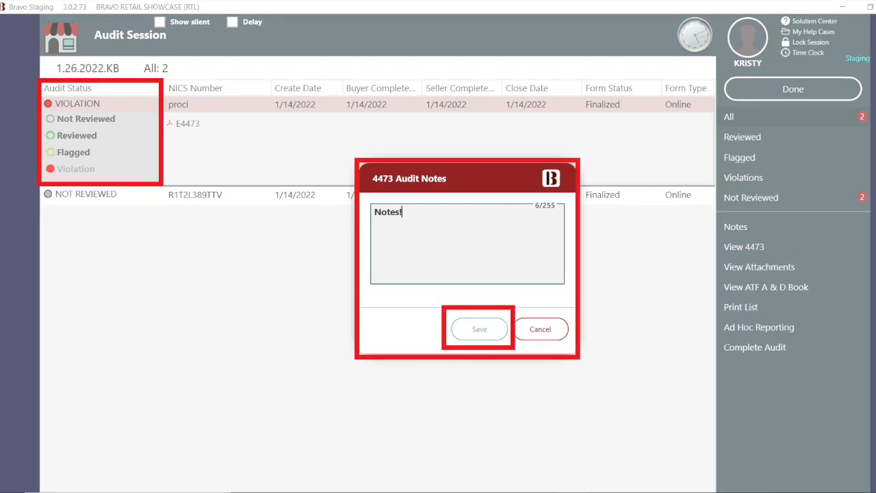
left_click(479, 329)
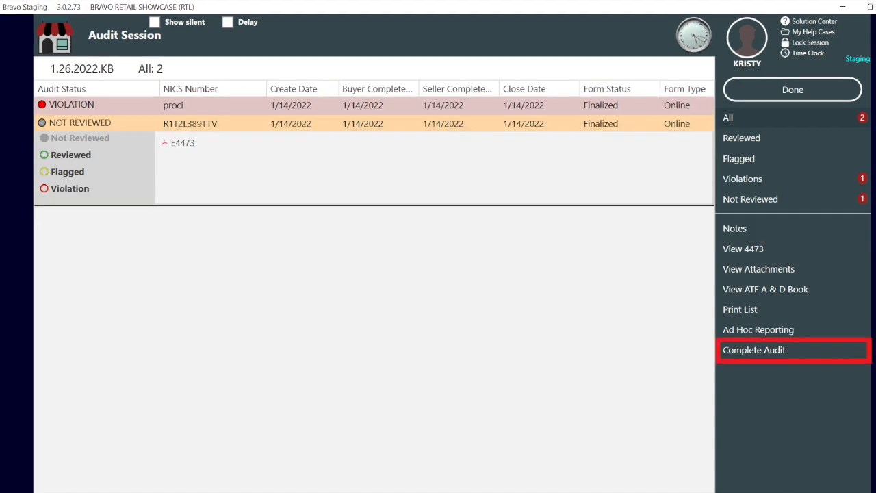
left_click(754, 349)
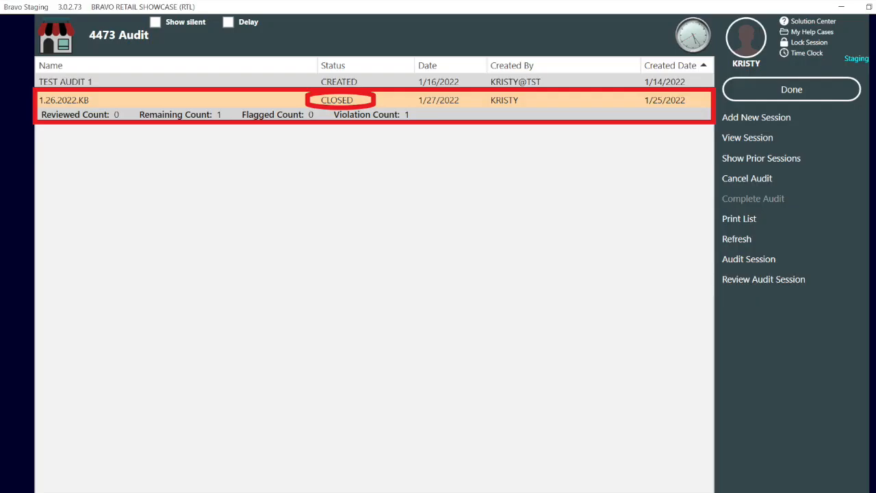